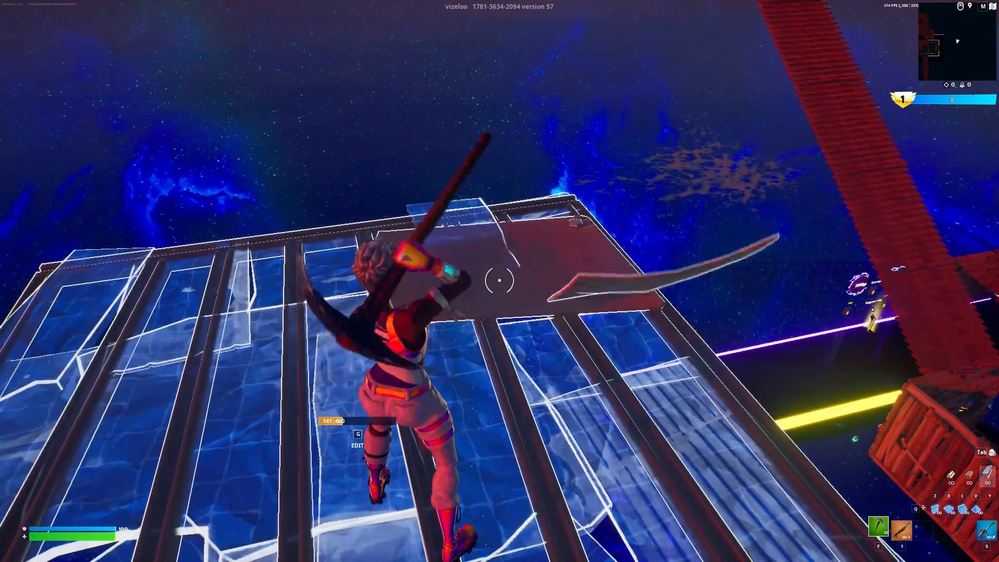
# Leave Fortnite and bring up the MacroGamer download page at itoady.com in Chrome.
pyautogui.click(499, 281)
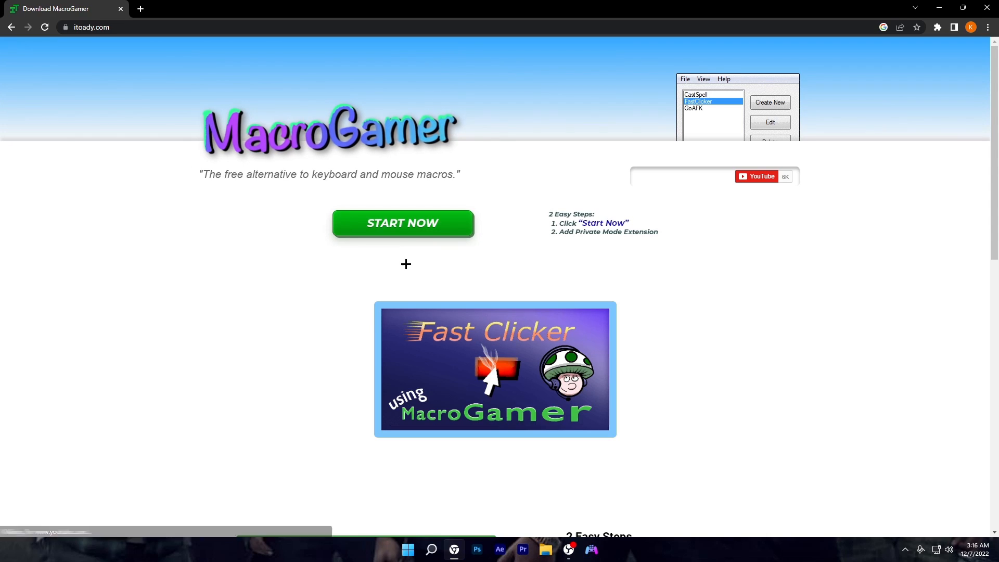
# Download the MacroGamer Setup (msi) installer from the Version section.
pyautogui.click(696, 94)
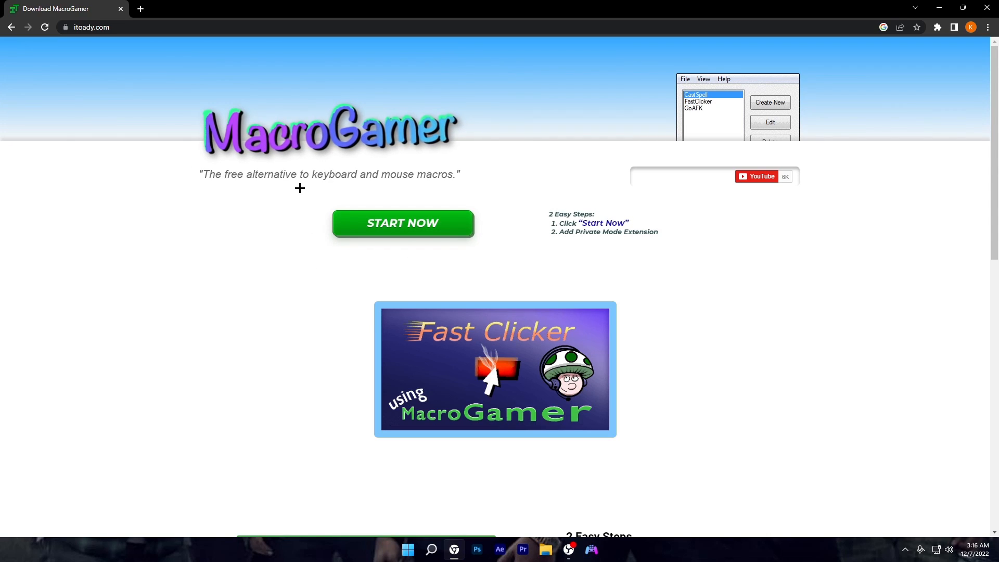
pyautogui.scroll(-3)
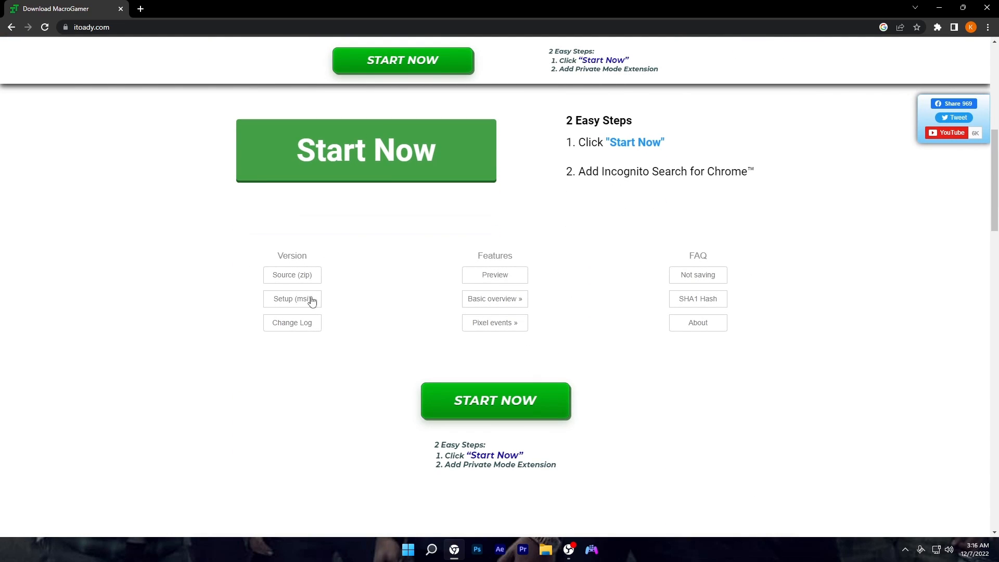
pyautogui.click(292, 298)
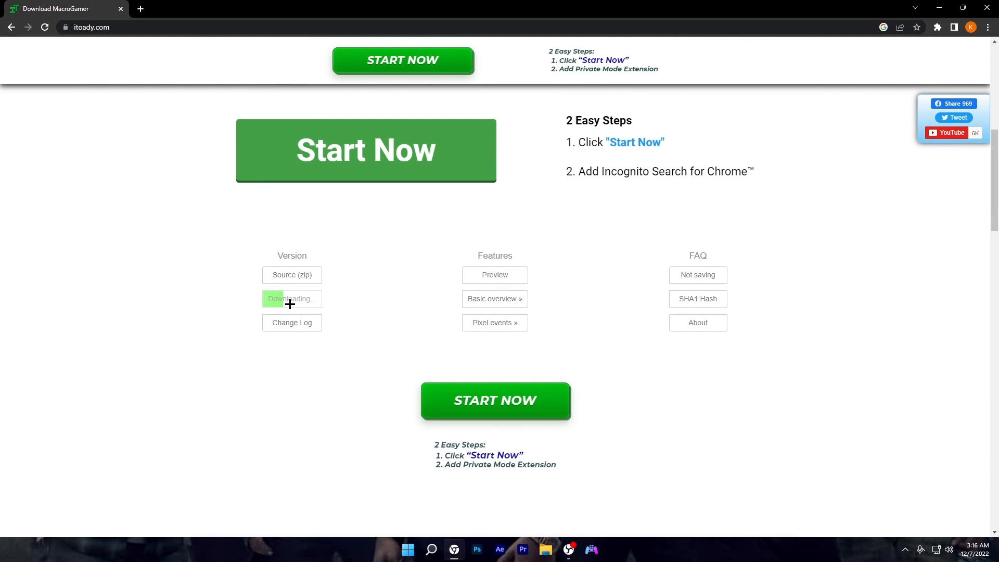
pyautogui.click(291, 298)
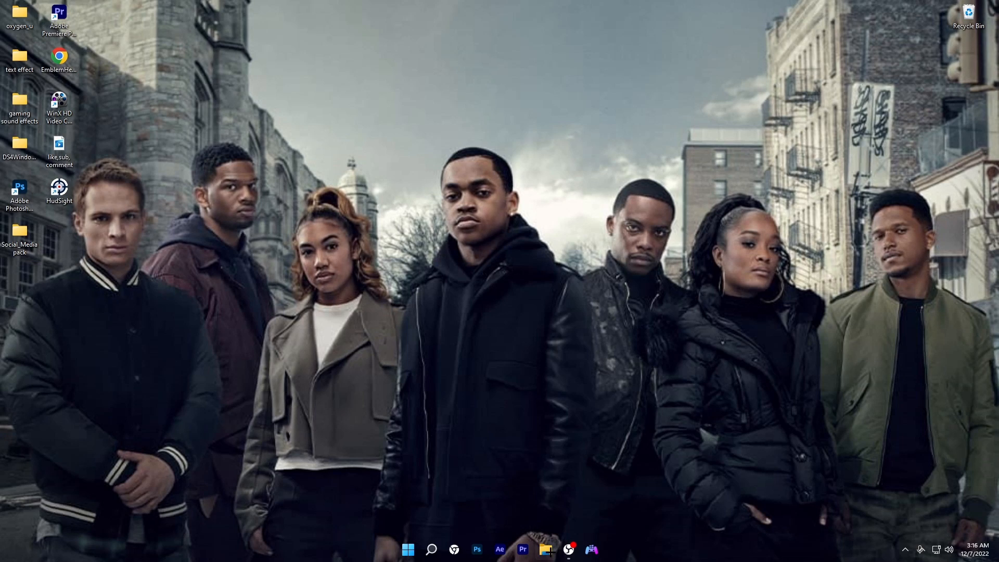
# Run MacroGamer_v275_Setup from Downloads and install it for Just me.
pyautogui.click(544, 550)
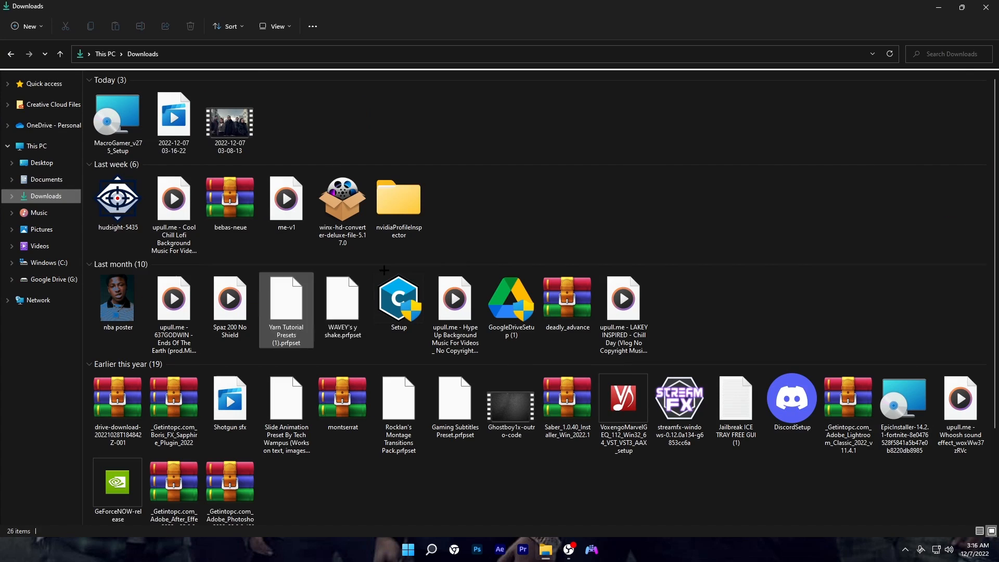
pyautogui.doubleClick(117, 118)
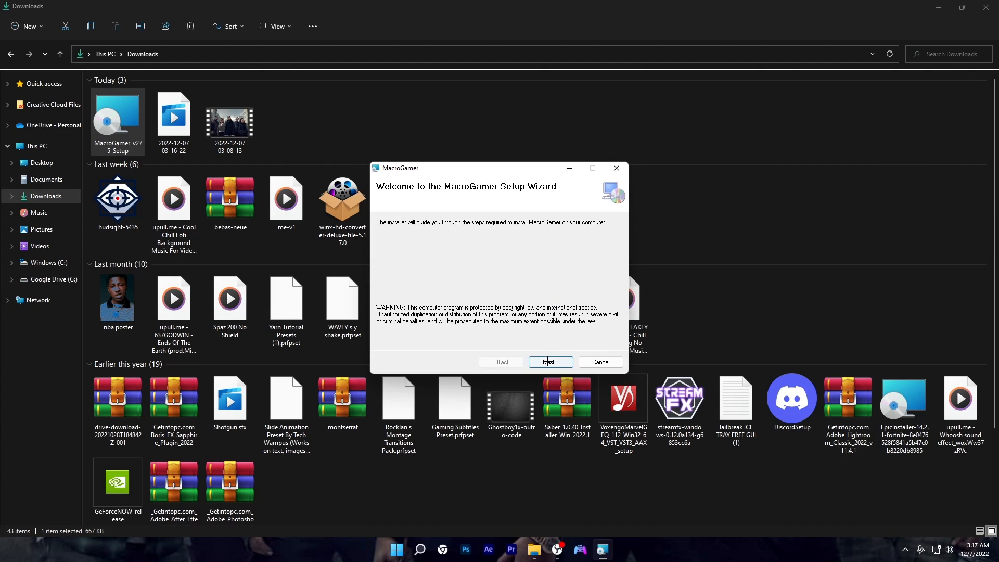
pyautogui.click(549, 362)
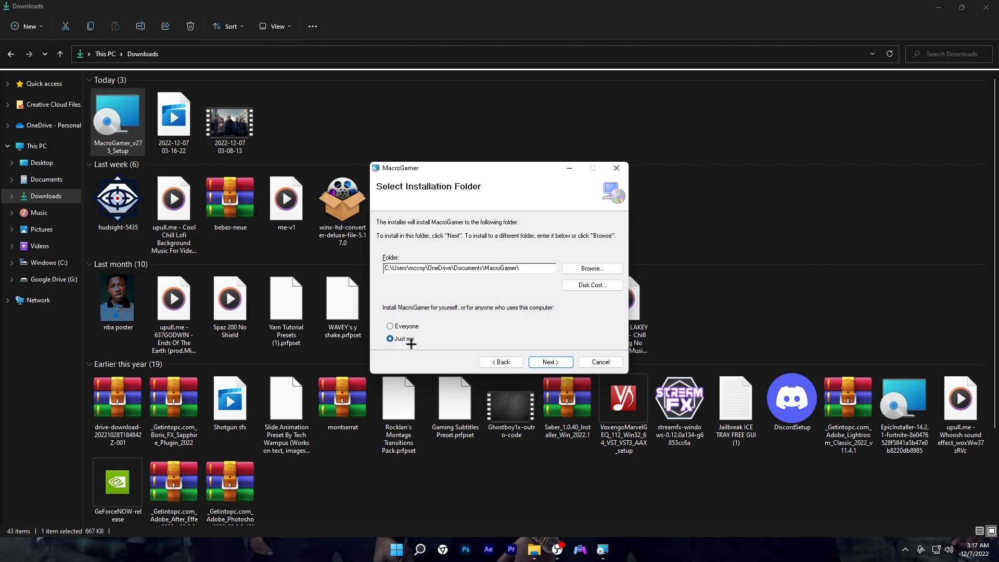
pyautogui.click(549, 362)
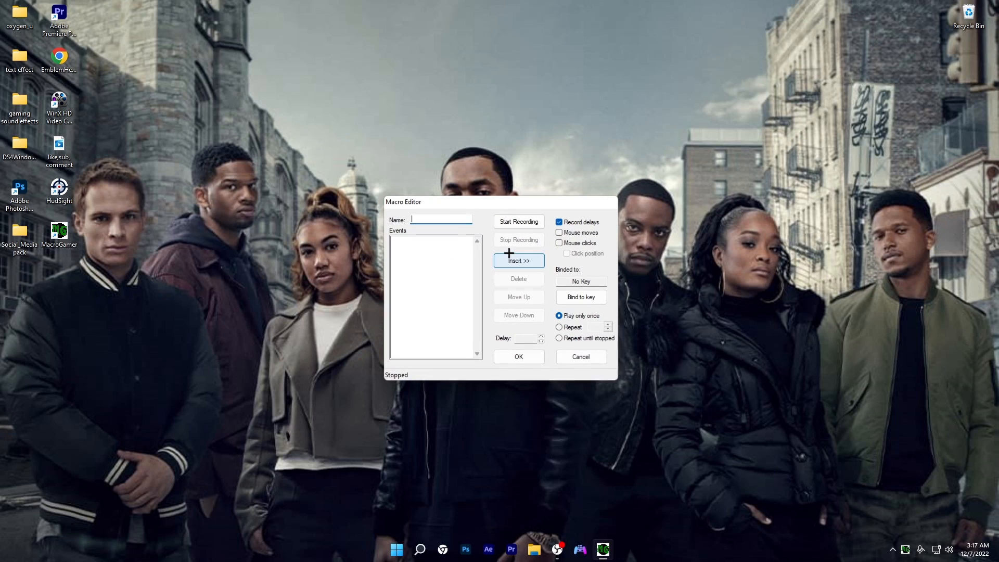
# Name the macro test1, enable mouse click recording, and start recording.
pyautogui.write('test1')
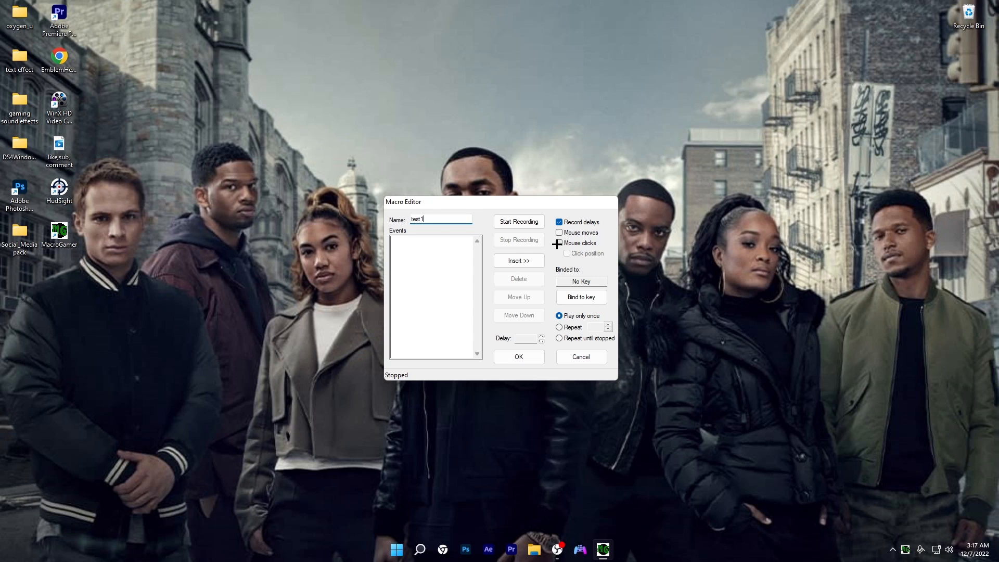
pyautogui.click(559, 243)
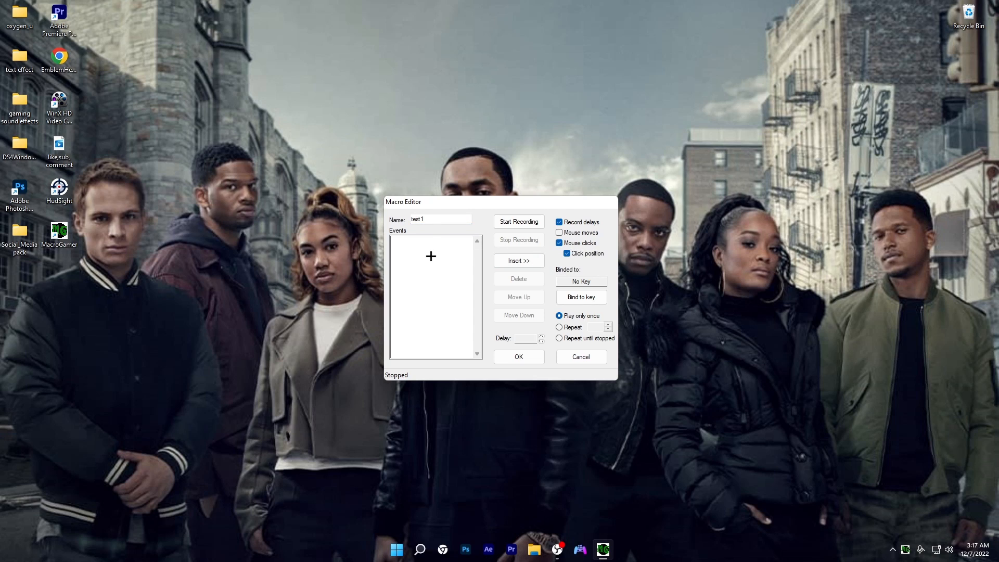
pyautogui.click(518, 221)
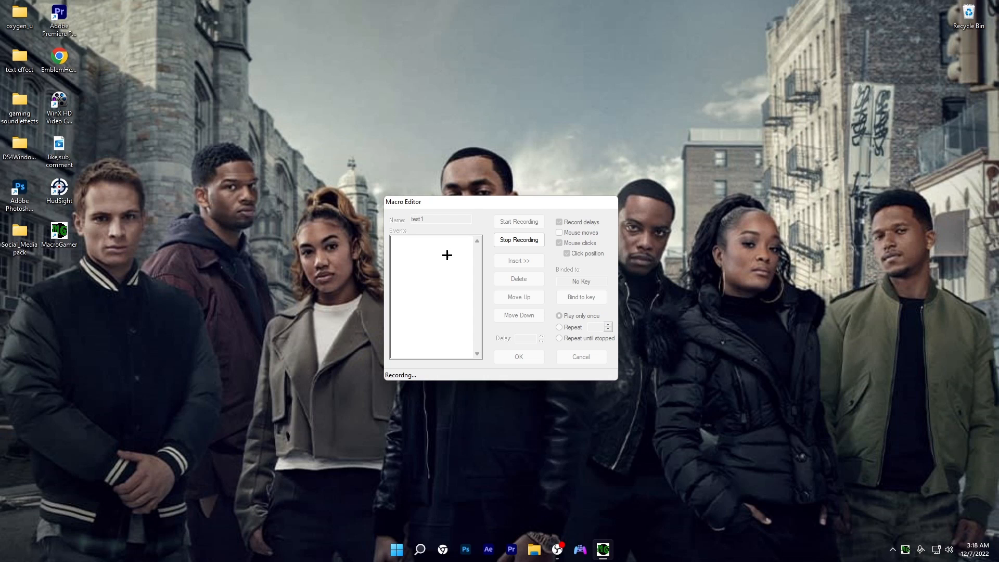
pyautogui.moveTo(494, 96)
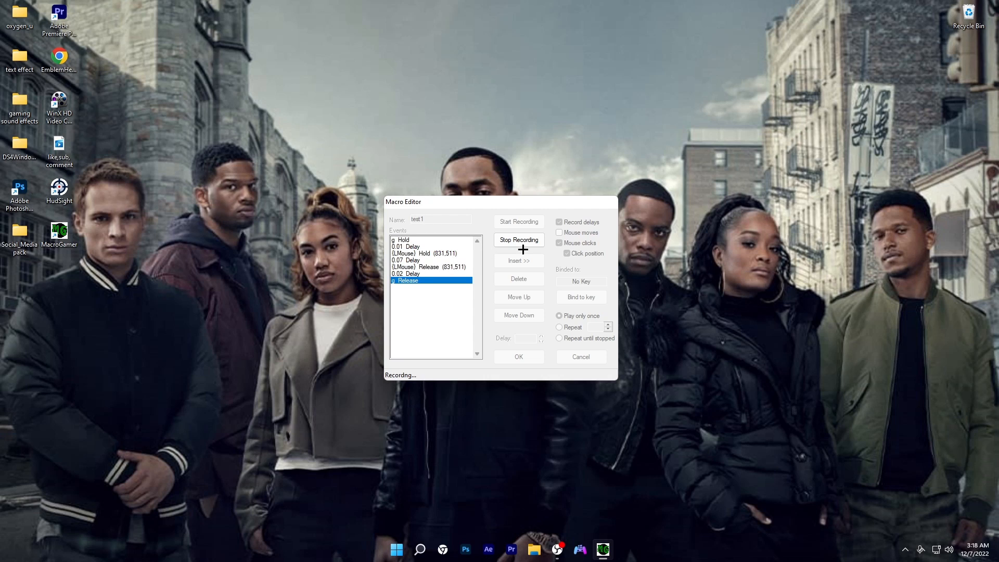
# Stop recording test1 after the g press and left-click, selecting the first Delay.
pyautogui.click(519, 239)
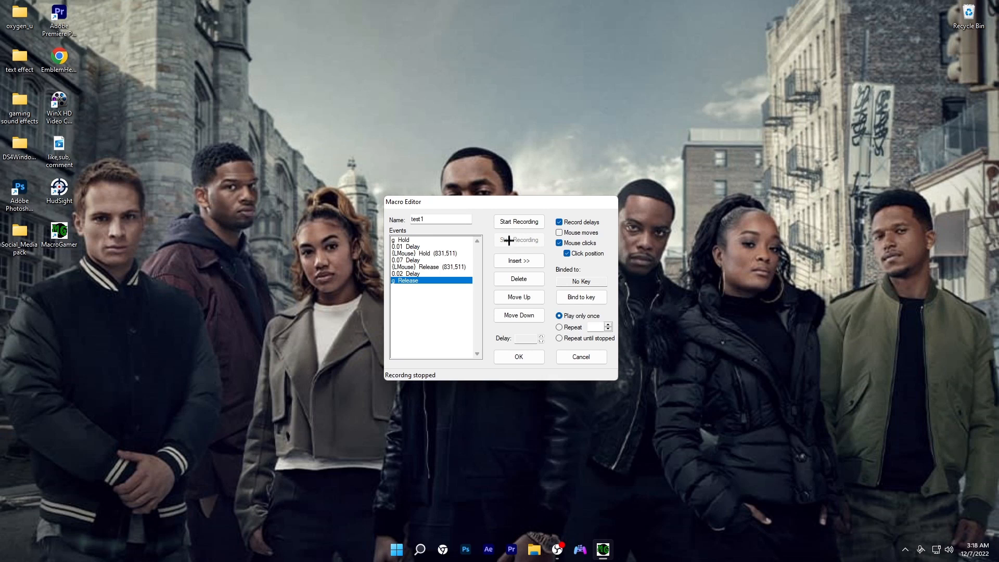
pyautogui.click(405, 273)
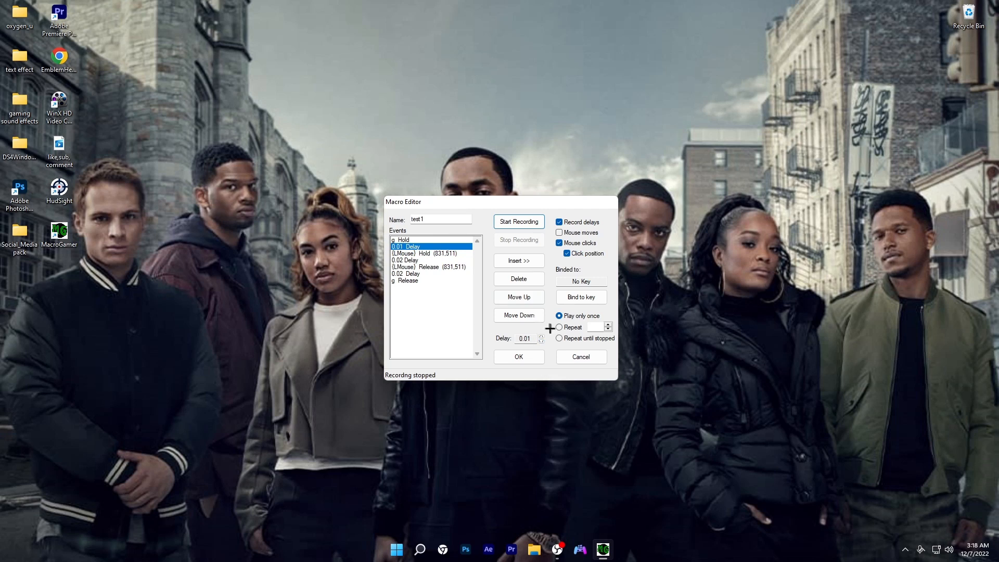
# Set test1's delays to 0.02 seconds, save, and minimise MacroGamer.
pyautogui.click(415, 273)
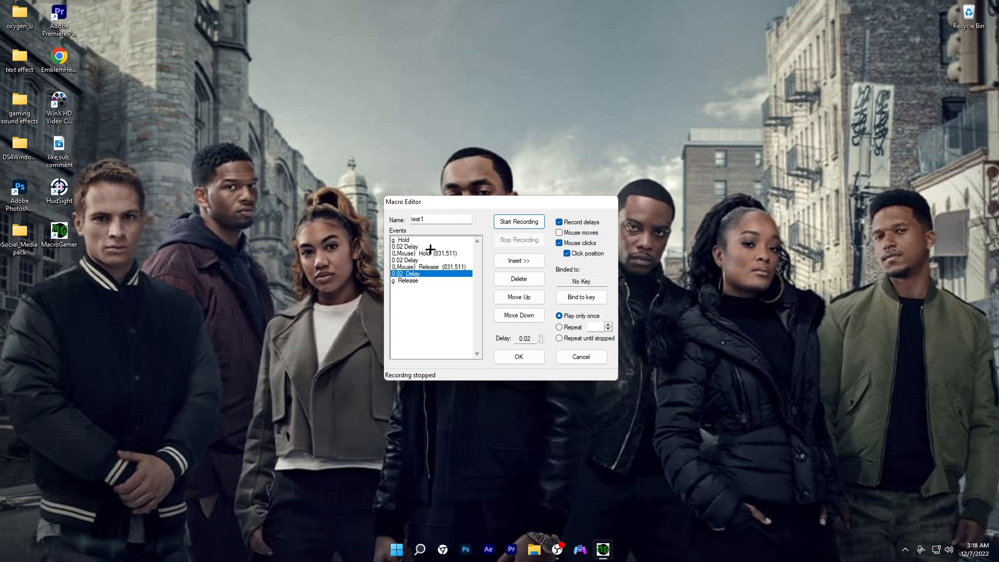
pyautogui.moveTo(430, 257)
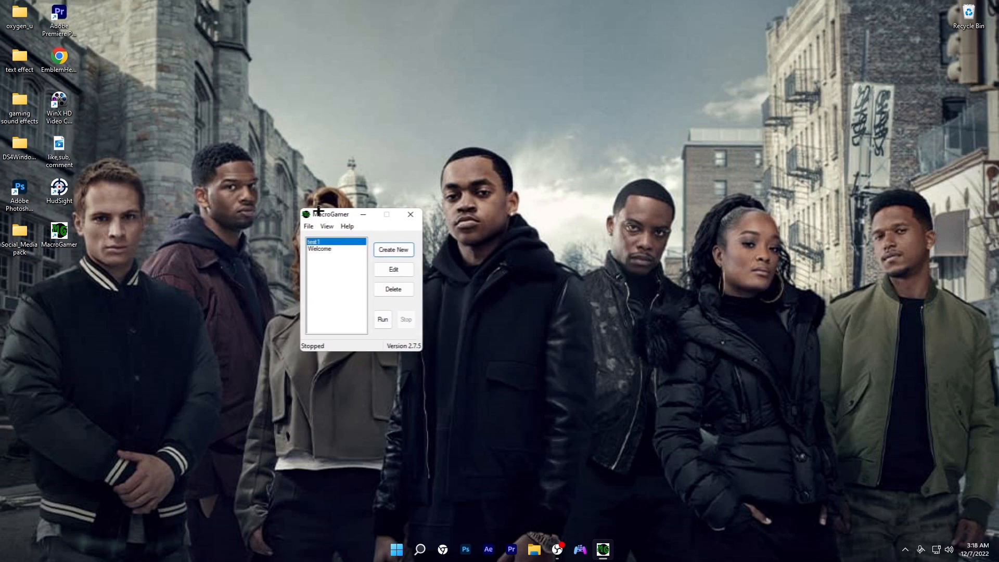
pyautogui.click(410, 214)
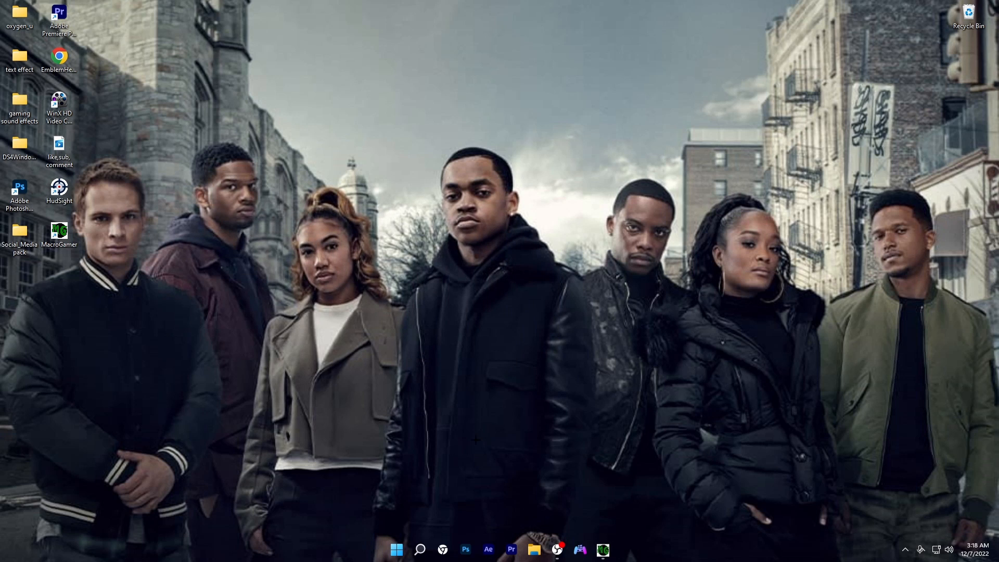
pyautogui.moveTo(491, 369)
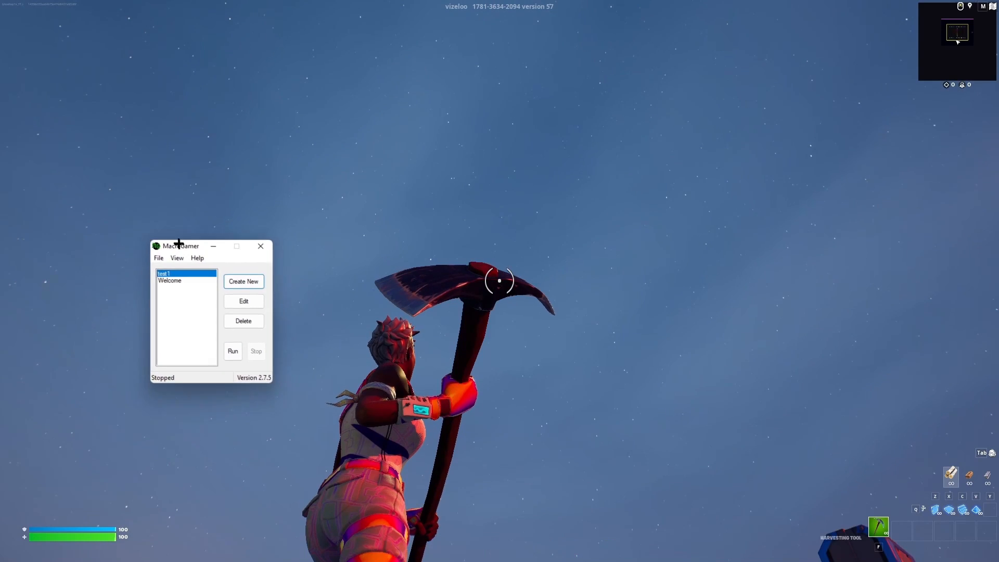
# Reopen test1, enable Bind to key, run the macro, and move its window aside.
pyautogui.click(243, 301)
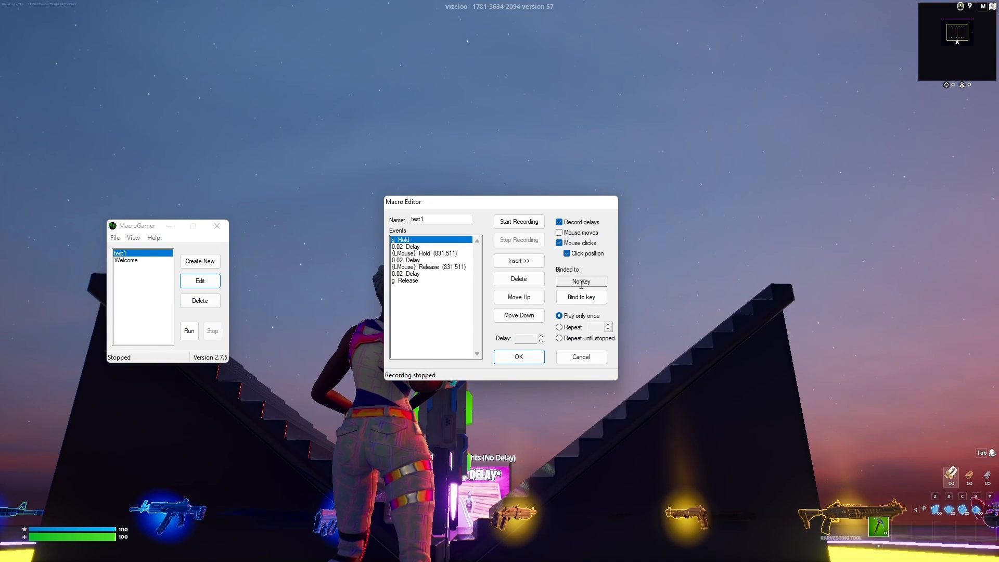
pyautogui.click(580, 296)
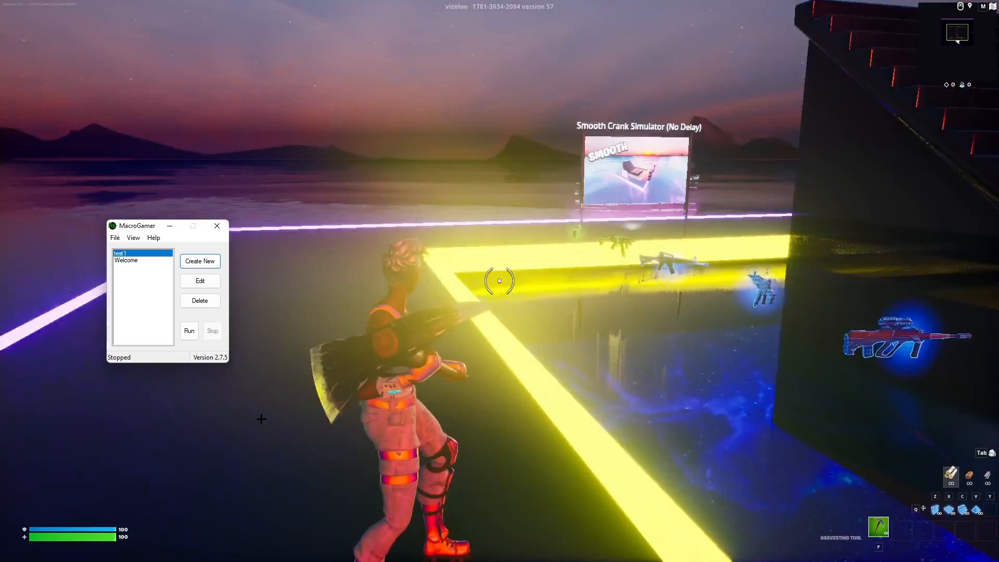
pyautogui.click(188, 330)
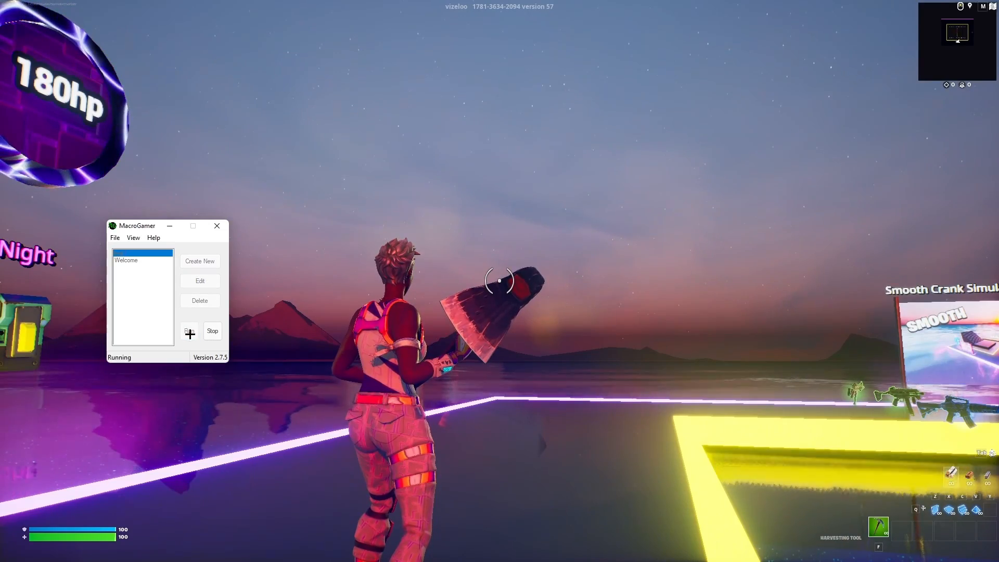
pyautogui.moveTo(136, 225); pyautogui.dragTo(81, 288)
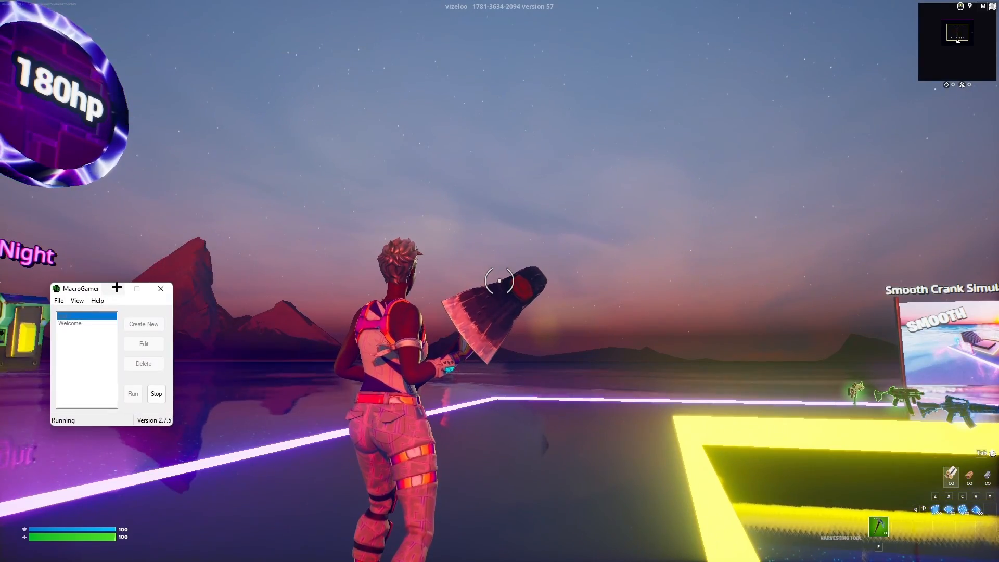